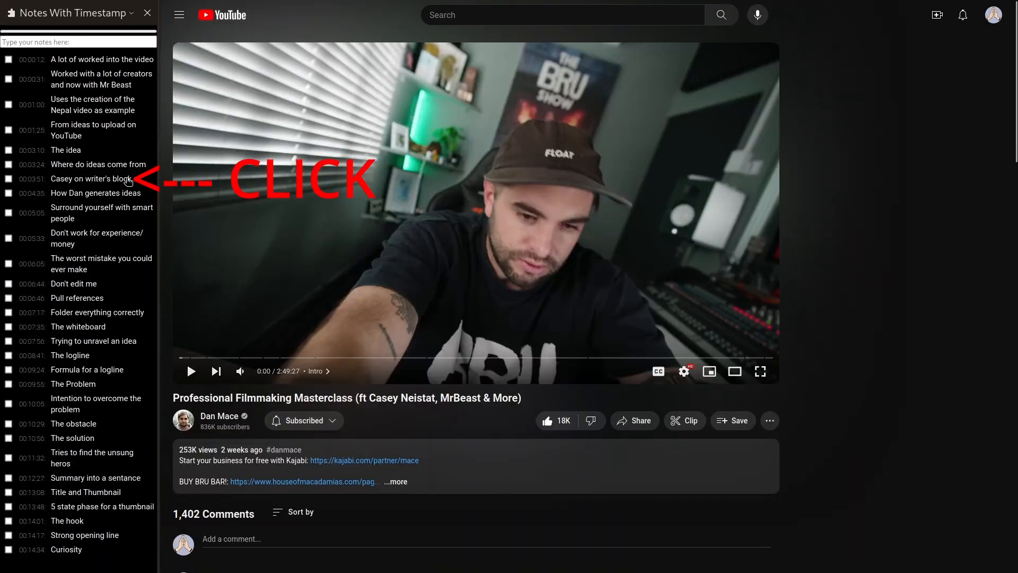
Step: Seek the video to the 'Casey on writer's block' note and confirm deleting the DELETE ME note
left_click(90, 178)
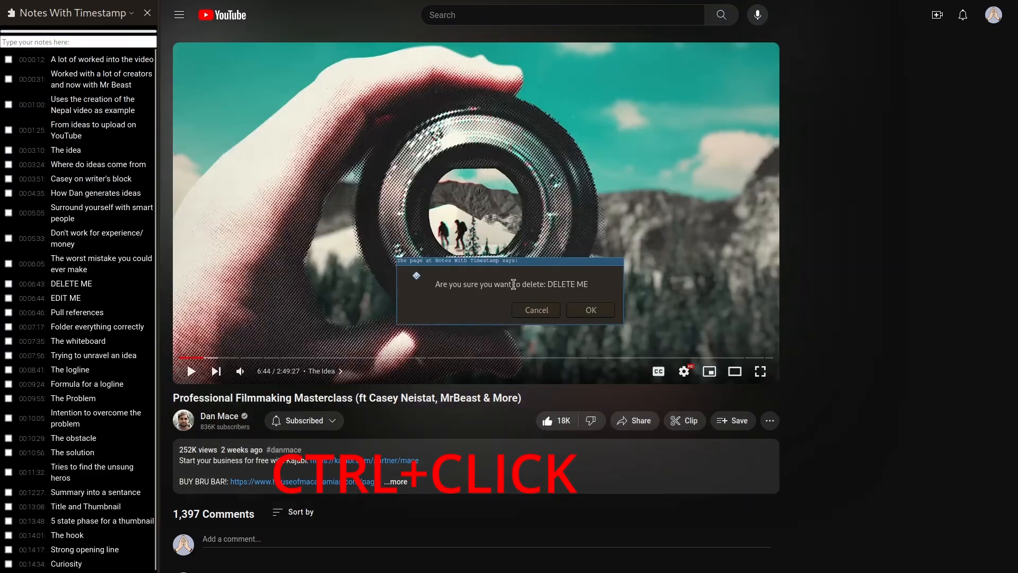
left_click(589, 310)
type("fire")
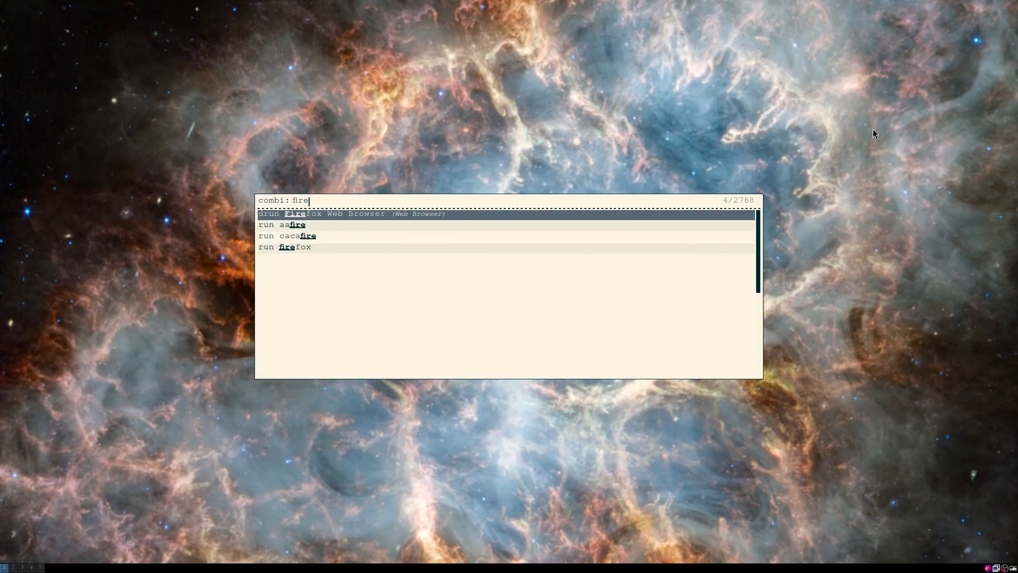
Step: Launch Firefox from the 'fire' search, reopening the Cellular Automata video tab
key("Return")
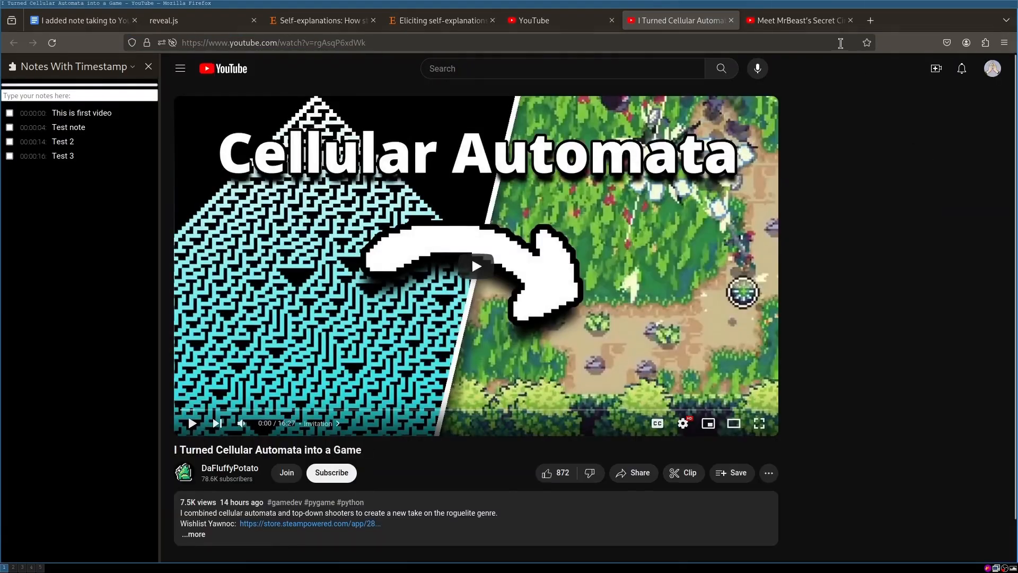
Step: Switch between the MrBeast and Cellular Automata tabs, finishing on the MrBeast video
left_click(797, 20)
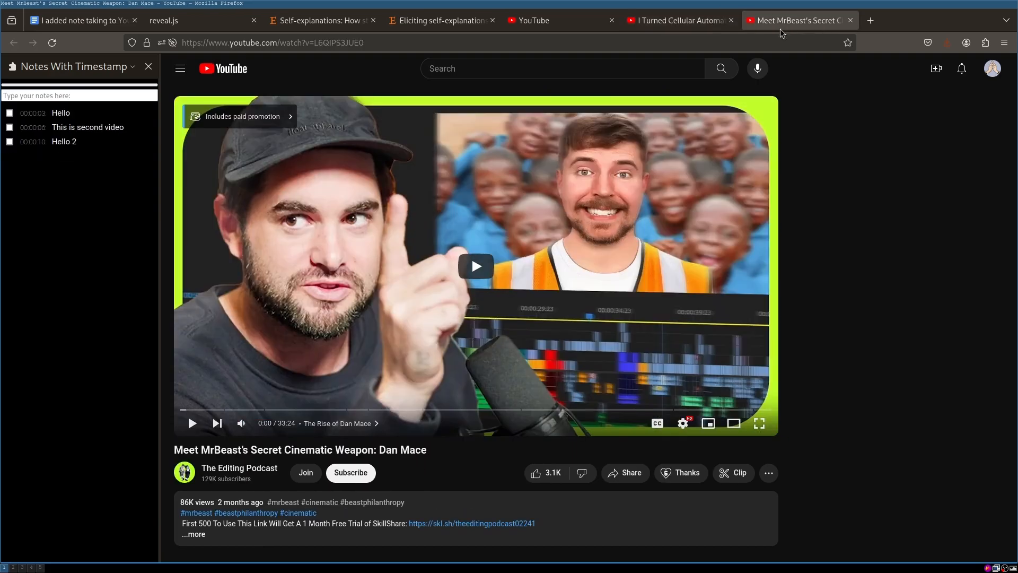
left_click(679, 20)
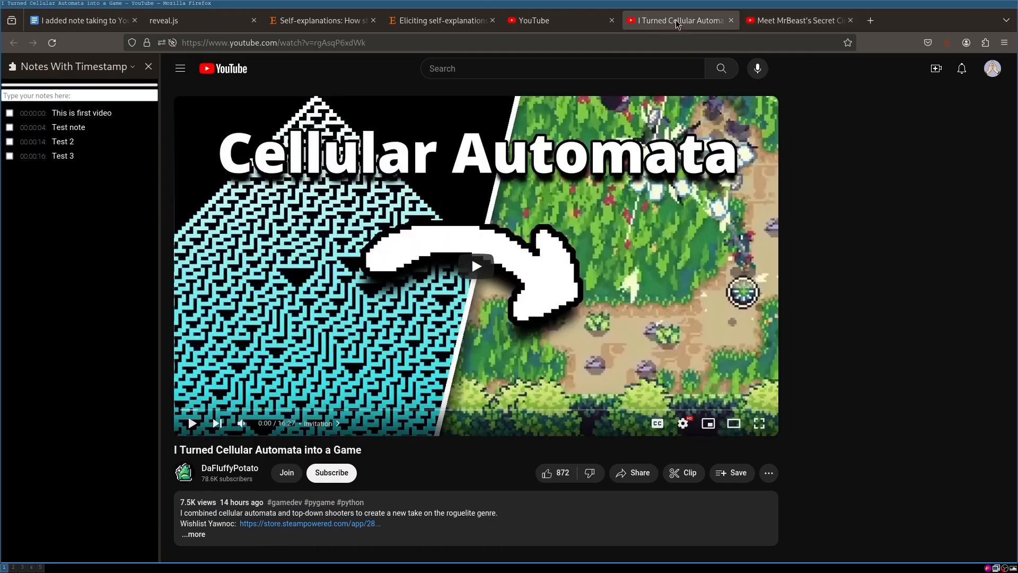
left_click(798, 21)
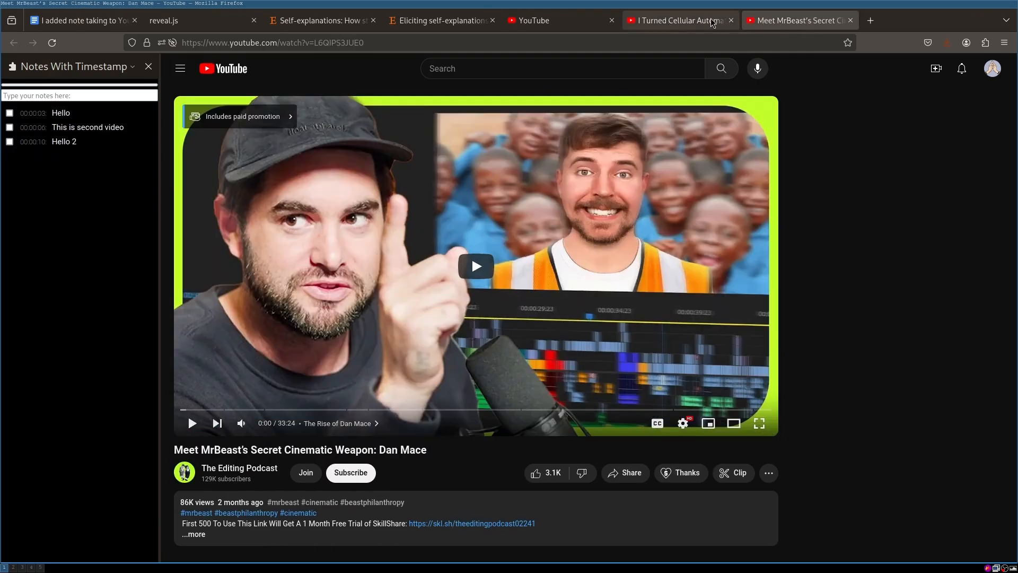